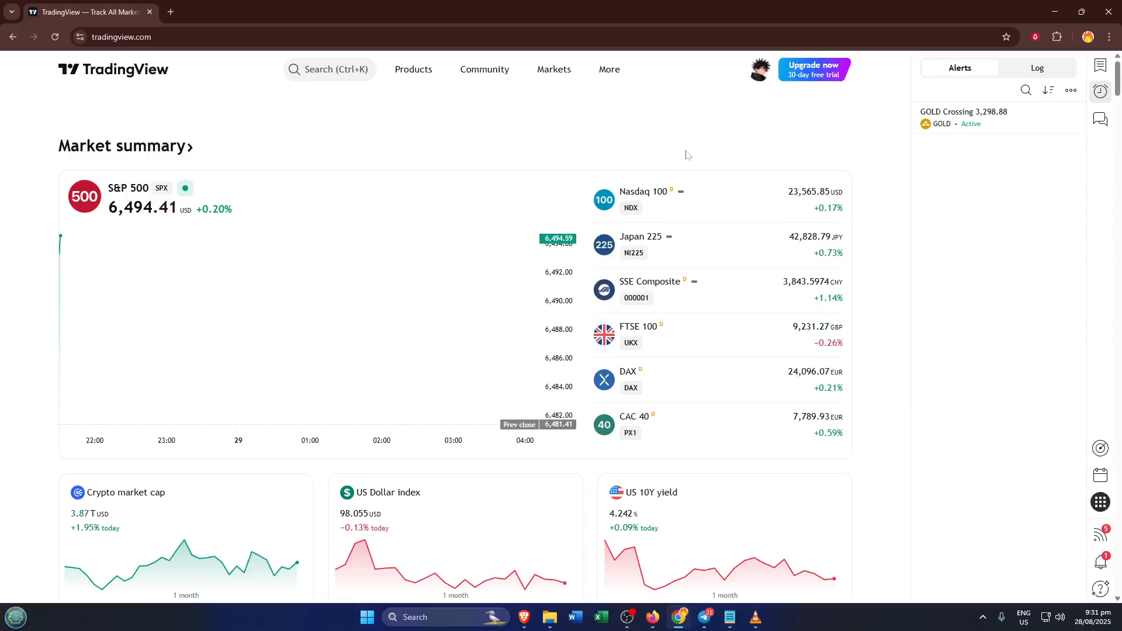
Step: Open the More menu and go to the NFLX one-minute chart
click(609, 70)
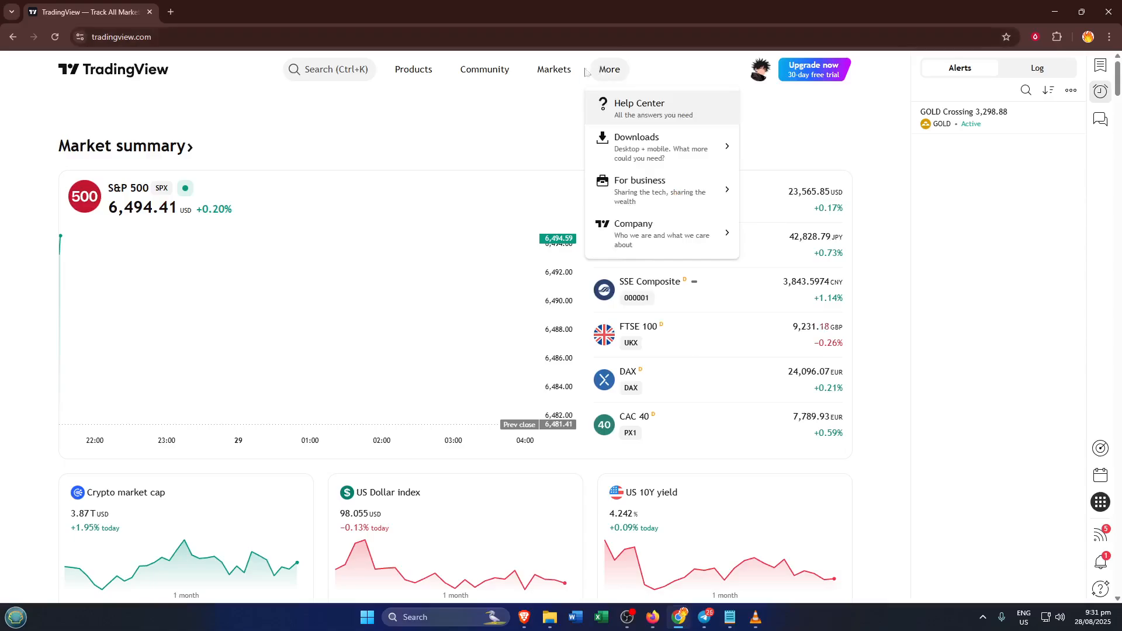
click(413, 69)
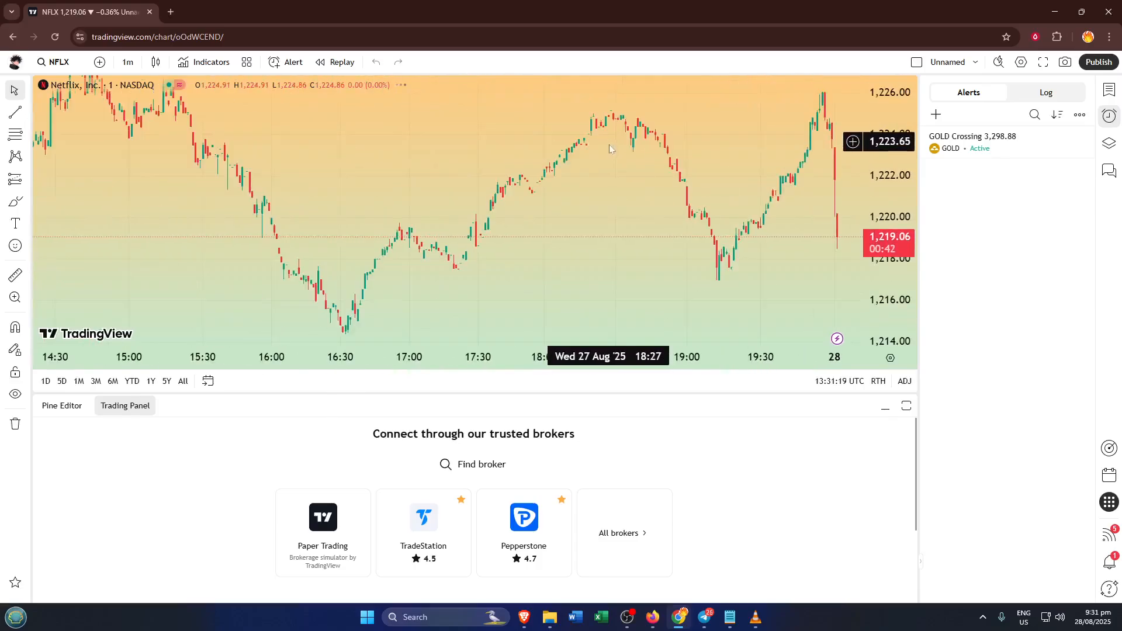
Step: Open the chart context menu at the 1,219.43 price level
right_click(609, 150)
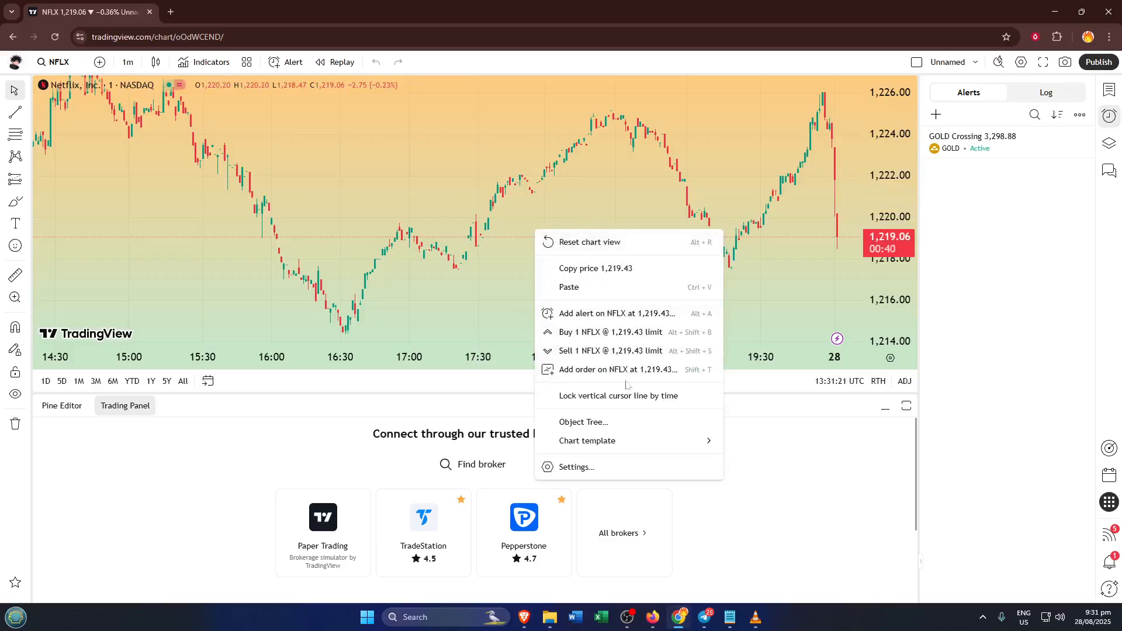
mouse_move(587, 440)
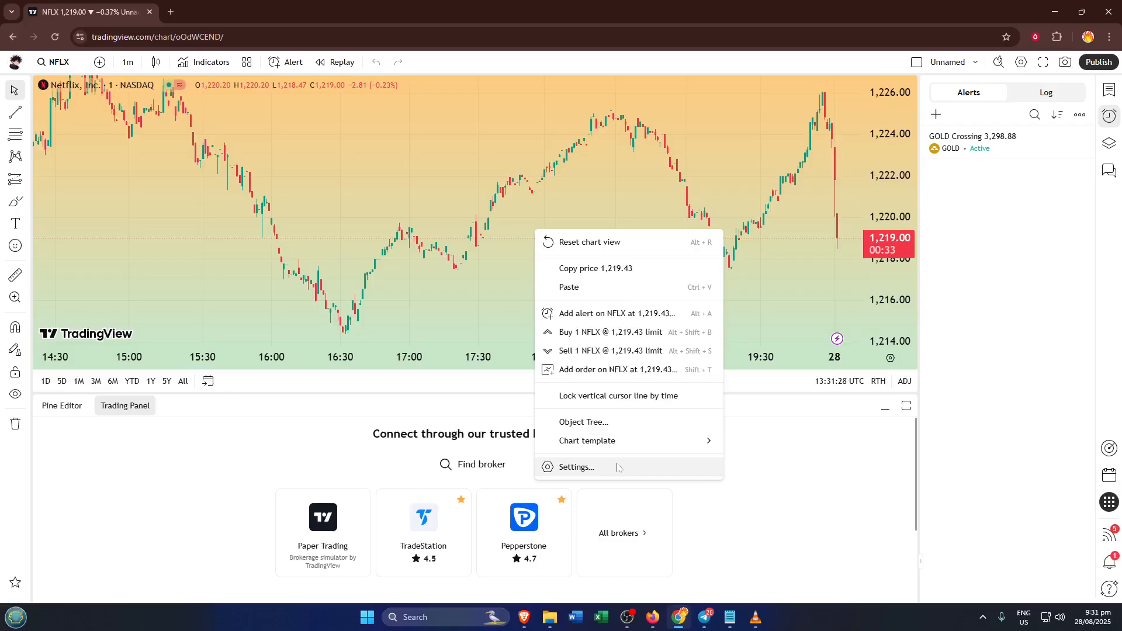
Step: Open chart Settings from the context menu, showing the Canvas tab
click(575, 466)
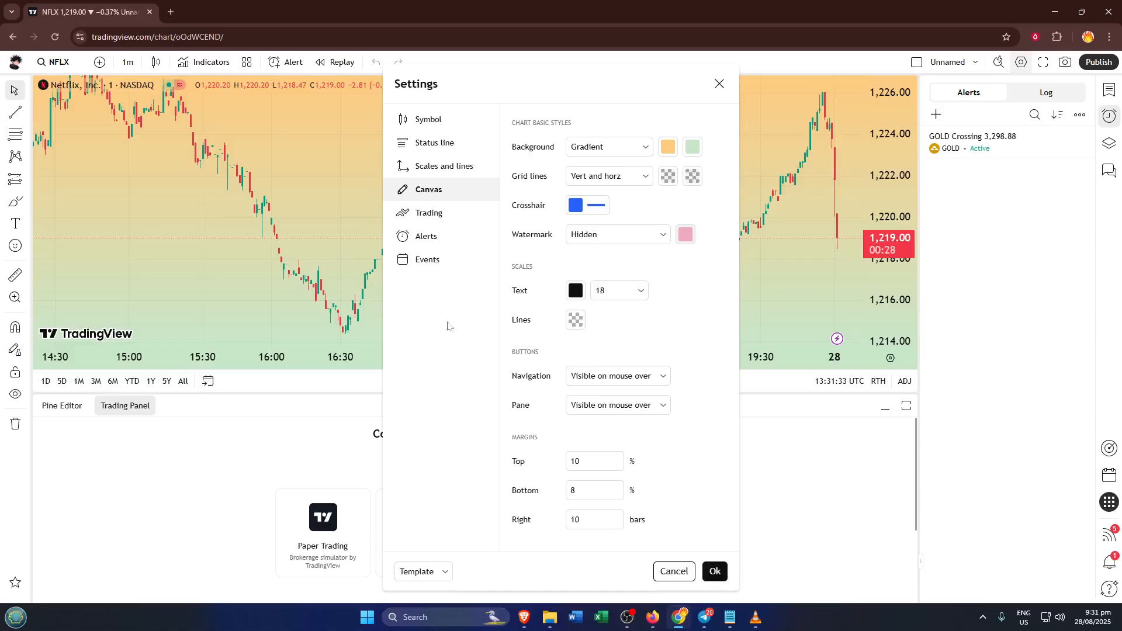
mouse_move(462, 196)
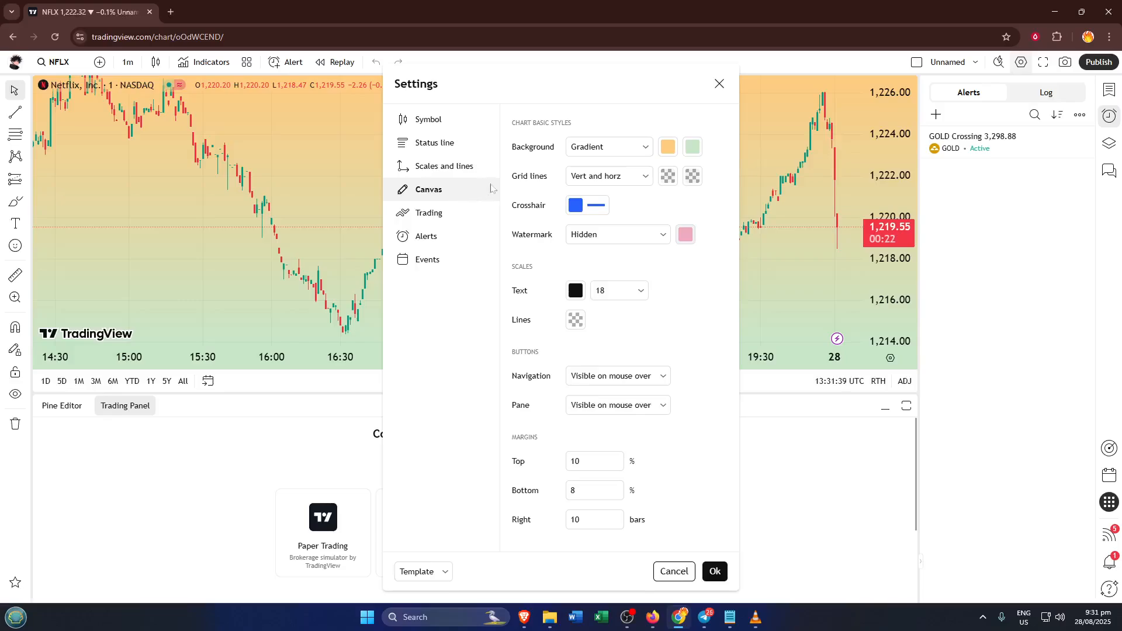
mouse_move(547, 156)
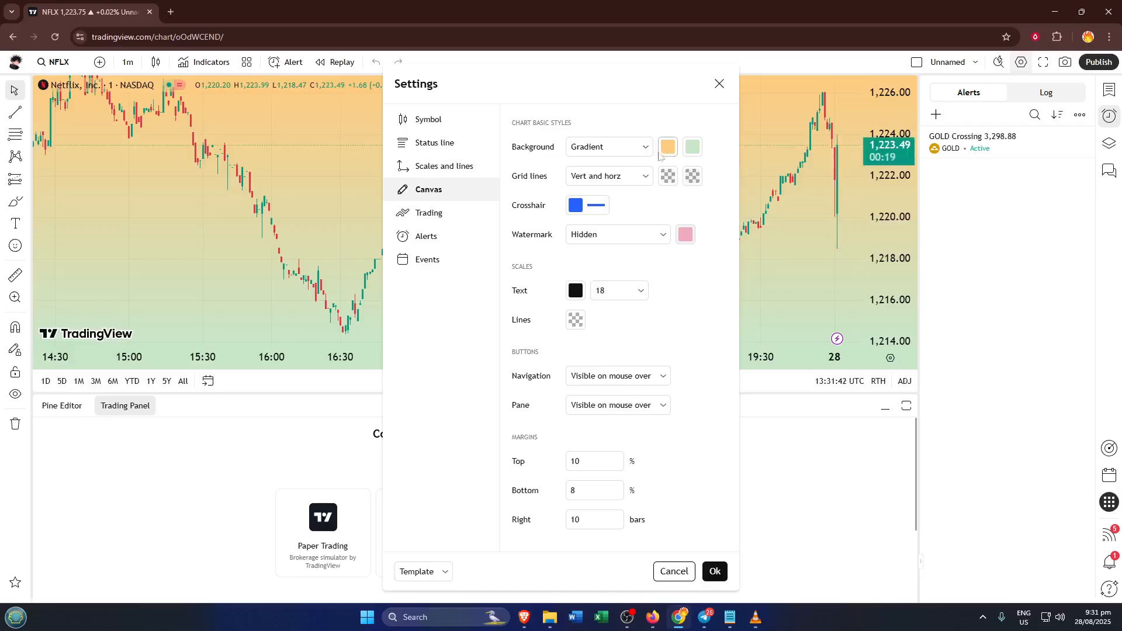
Step: Switch the chart background from Gradient to Solid and open its colour palette
click(607, 147)
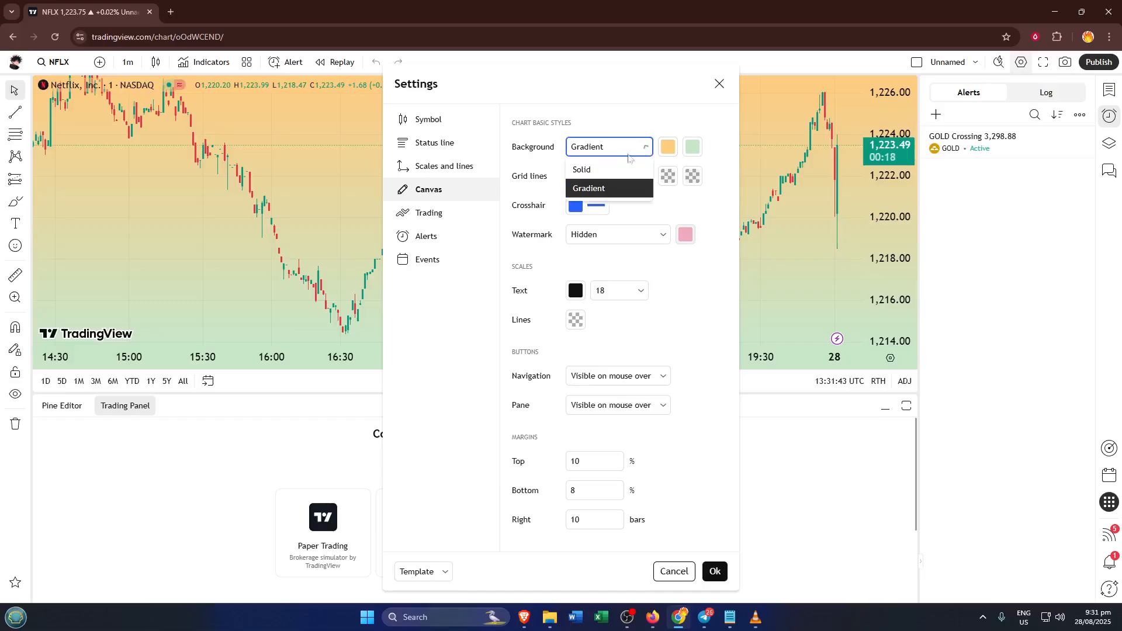
click(581, 169)
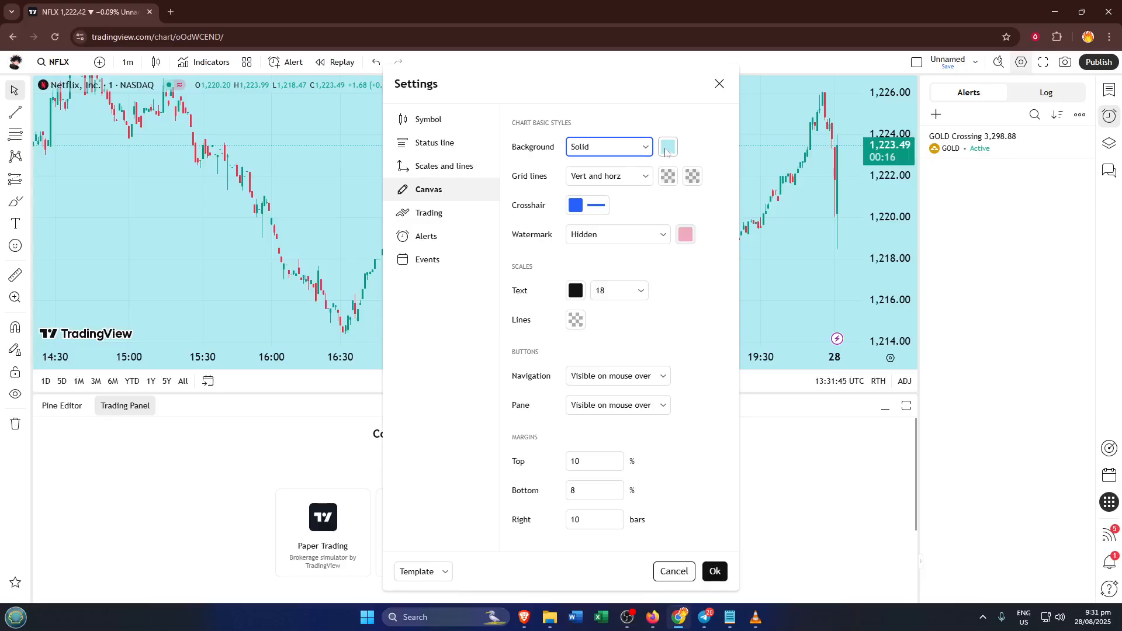
click(666, 147)
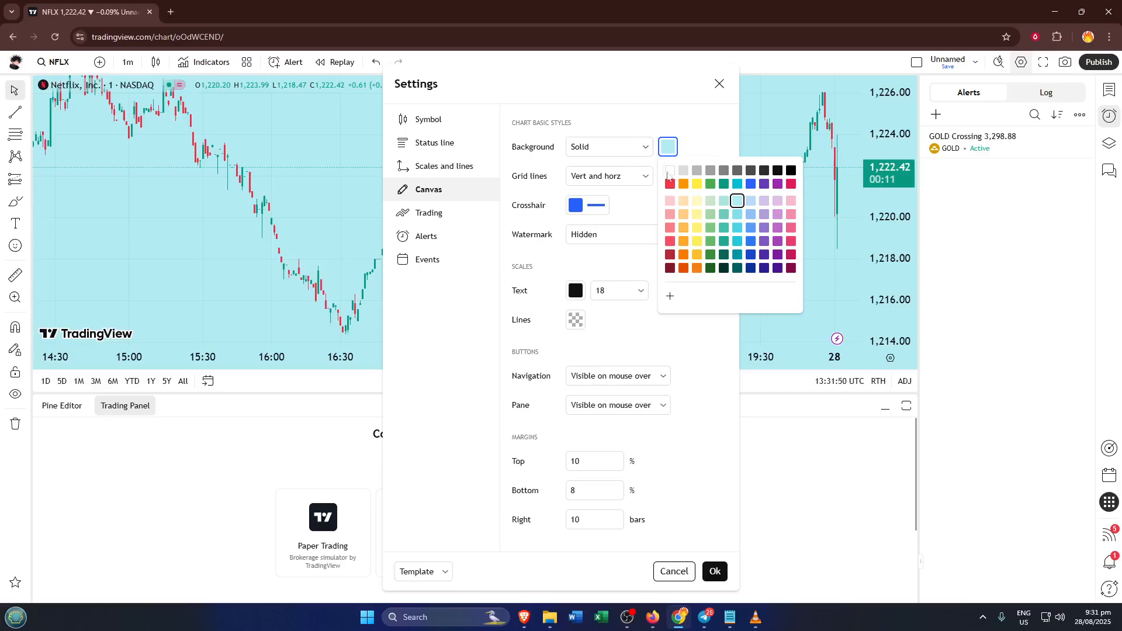
Step: Pick the white swatch for the solid background
click(669, 170)
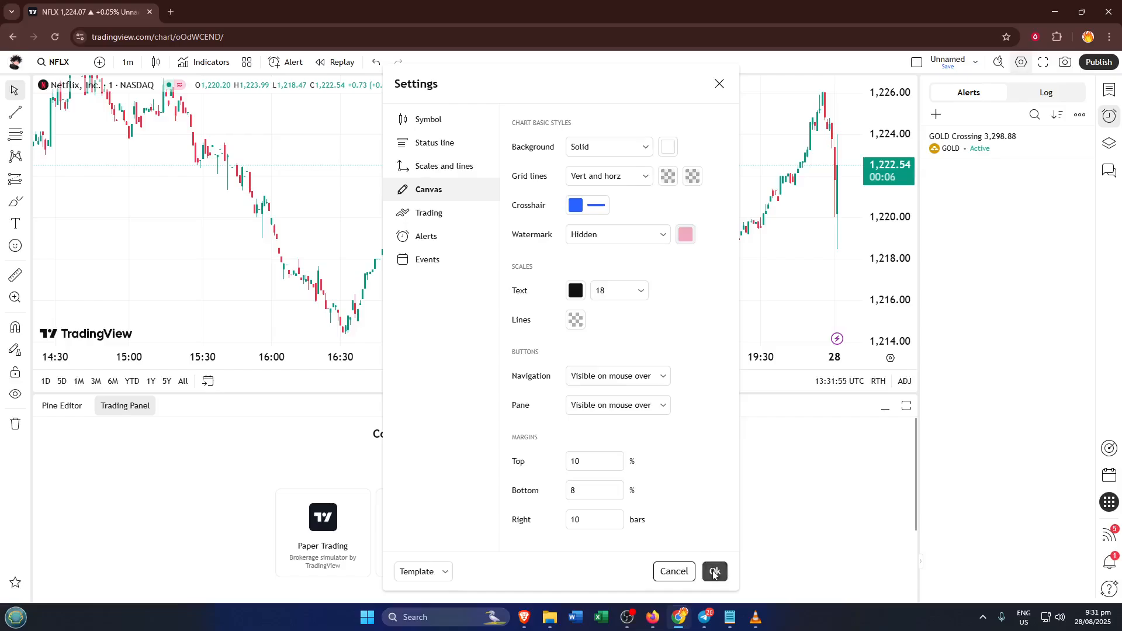
Step: Confirm the Settings dialog with Ok to apply the white background
click(713, 571)
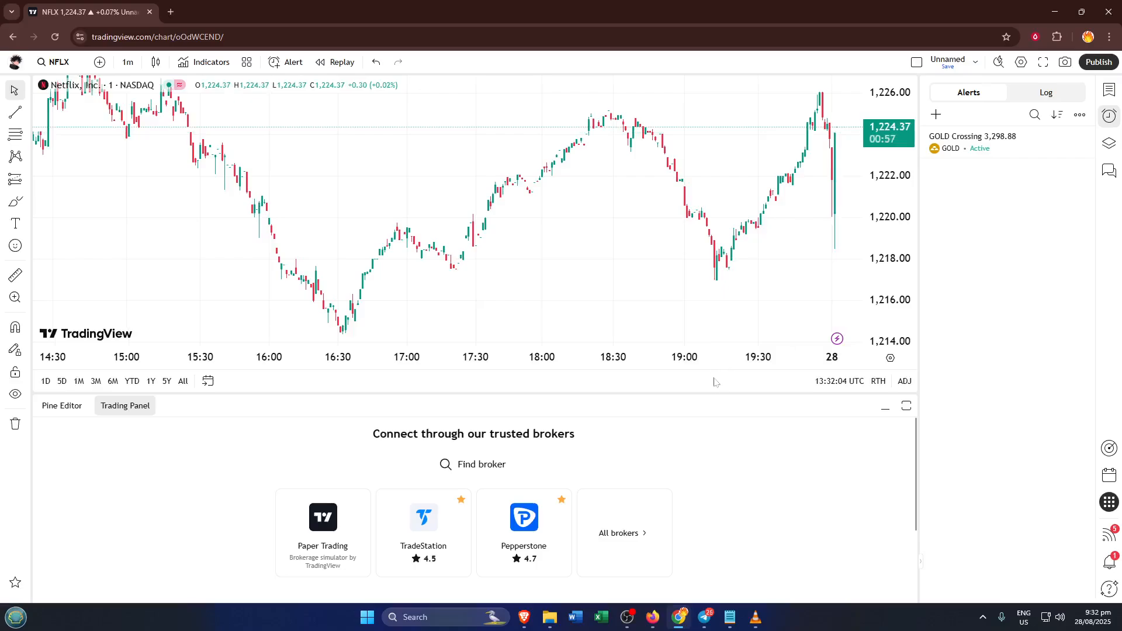
mouse_move(707, 352)
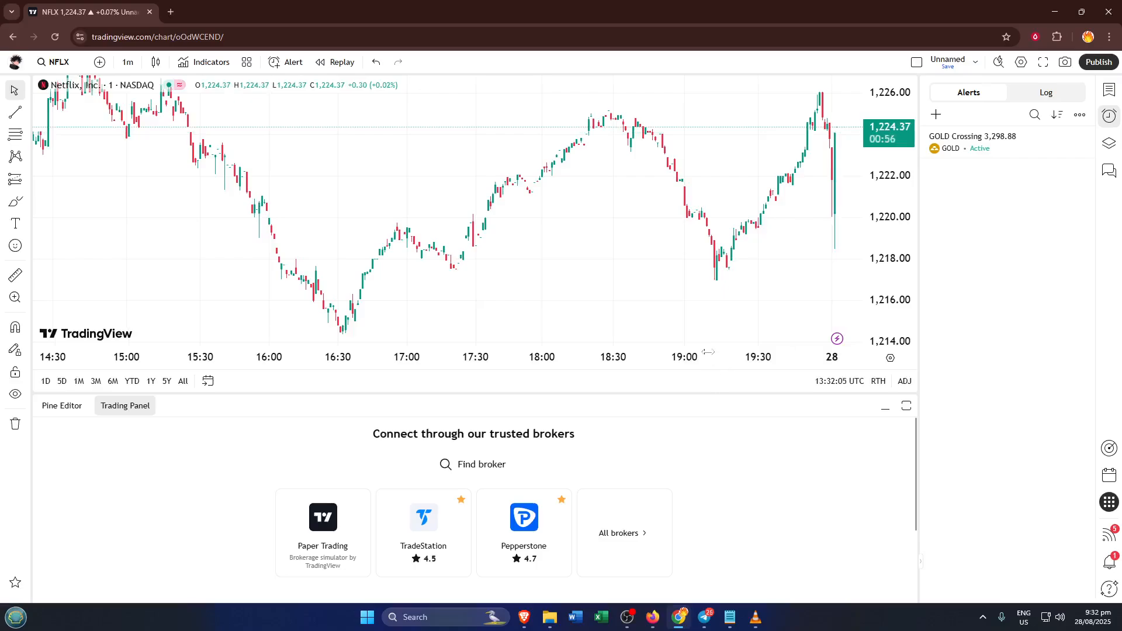